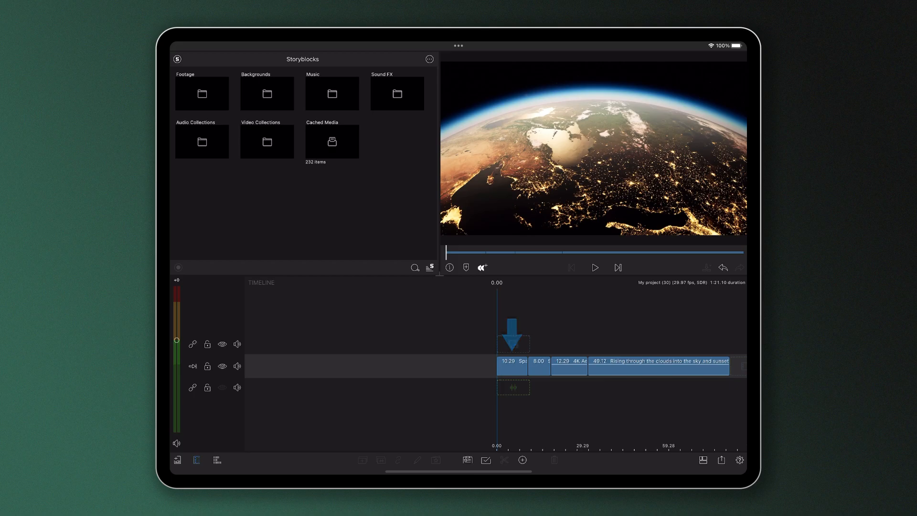
Select the opening space clip on the main track for repositioning.
click(567, 361)
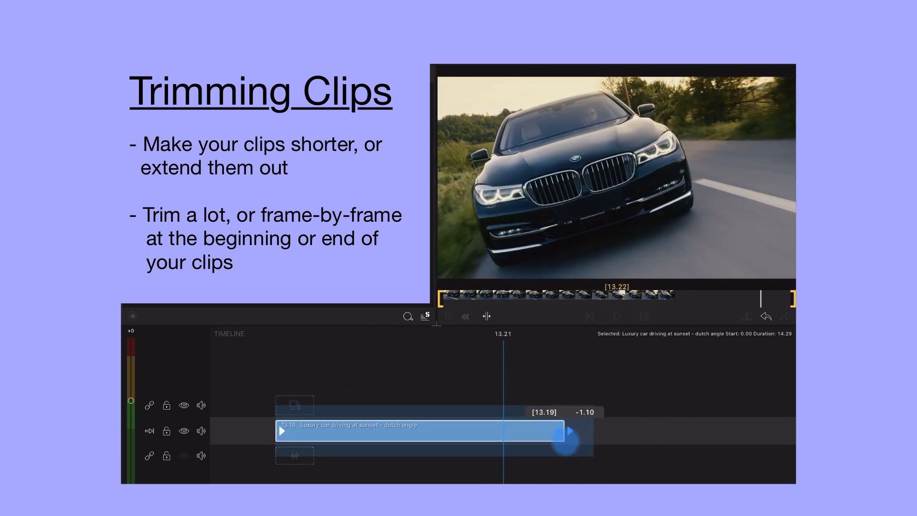
Trim about a second off the end of the car-at-sunset clip via its right handle.
drag(568, 437, 500, 431)
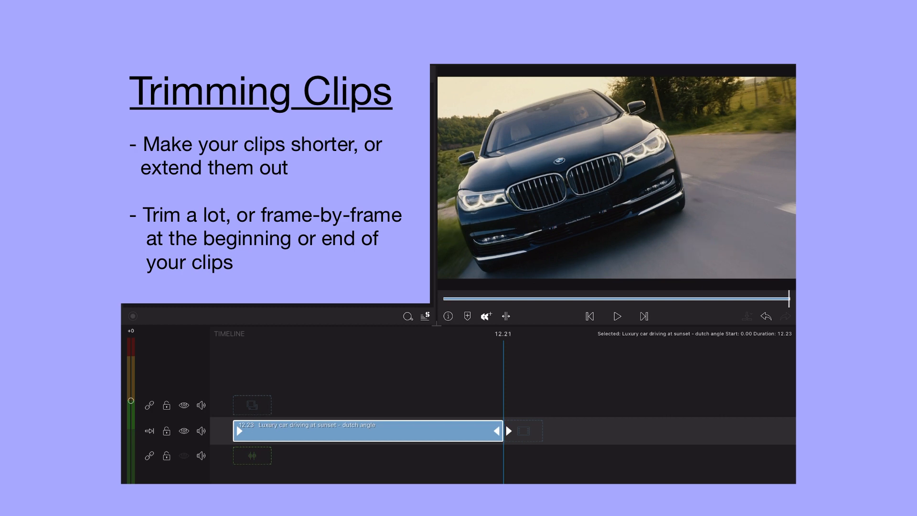
drag(507, 431, 499, 431)
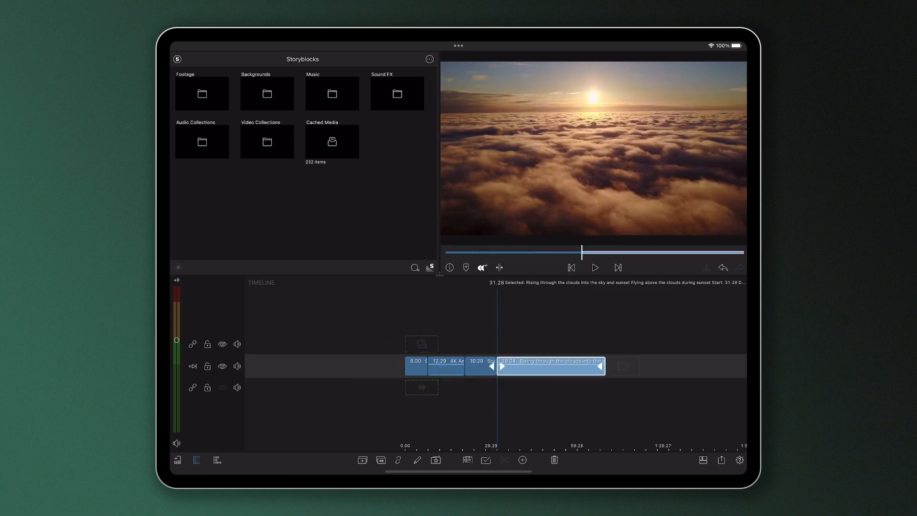
Trim the aerial ocean shore clip to roughly three seconds, first in insert then overwrite mode.
click(192, 366)
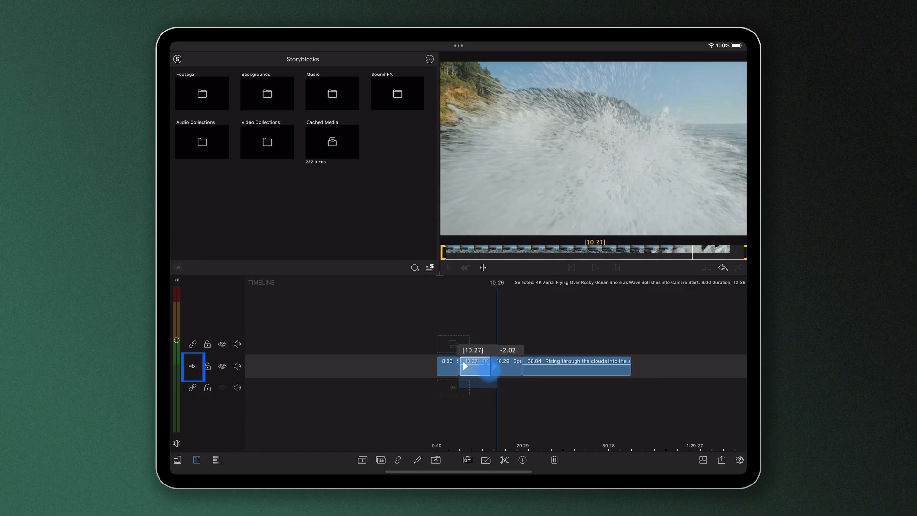
drag(491, 361, 471, 361)
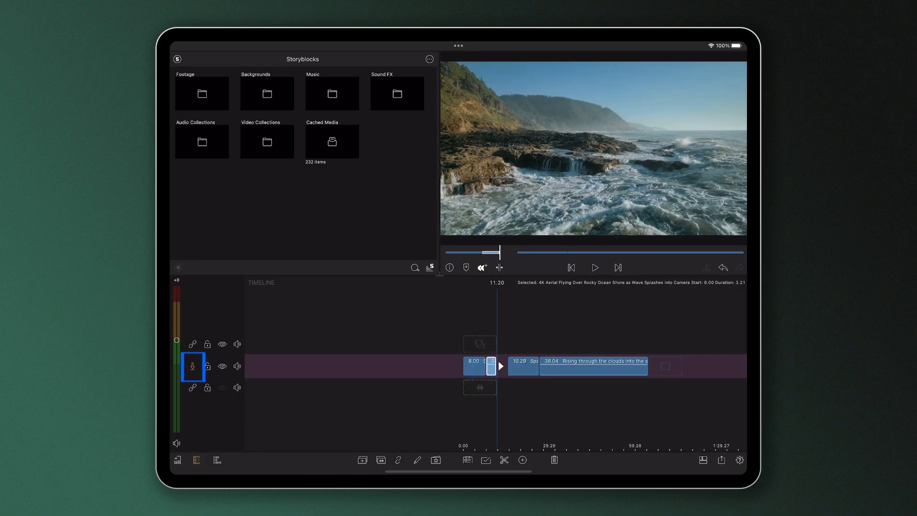
drag(490, 366, 514, 366)
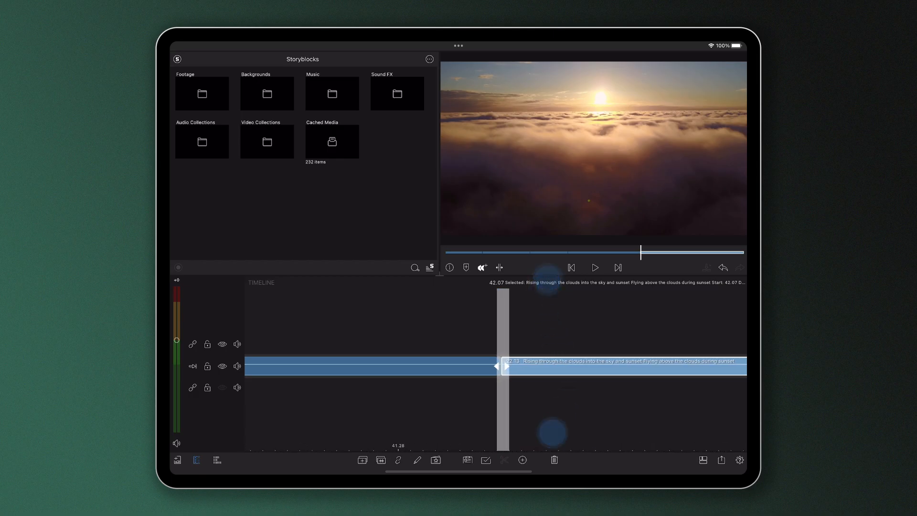
Zoom out and drag the space shot onto the track above the clouds clip's split point.
drag(497, 366, 428, 365)
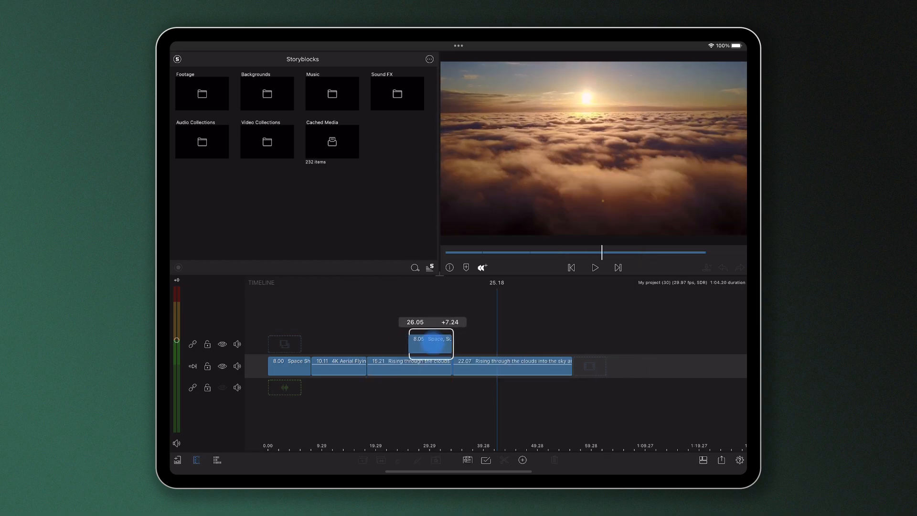
drag(430, 344, 482, 350)
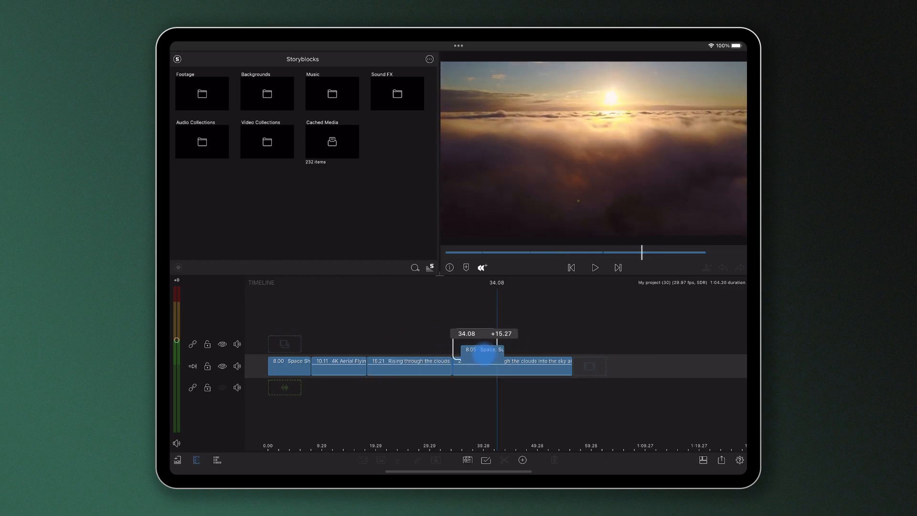